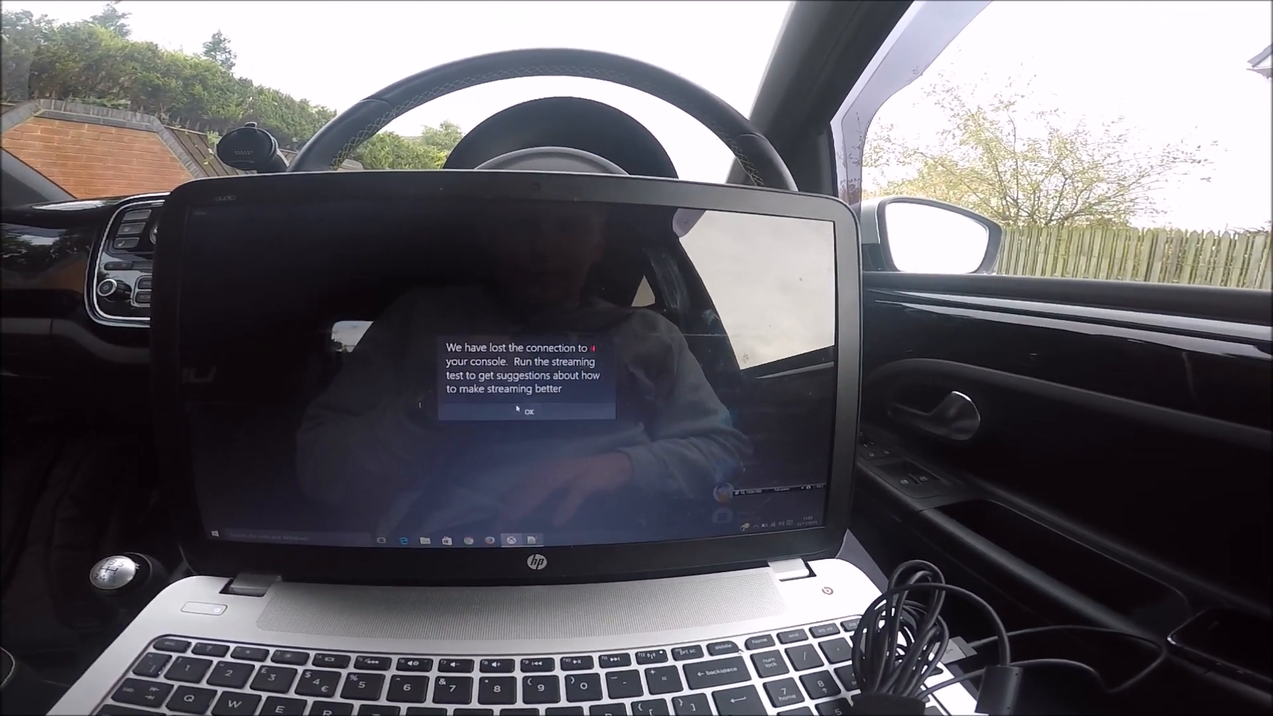
# Acknowledge the 'We have lost the connection to your console' message with OK
pyautogui.click(532, 410)
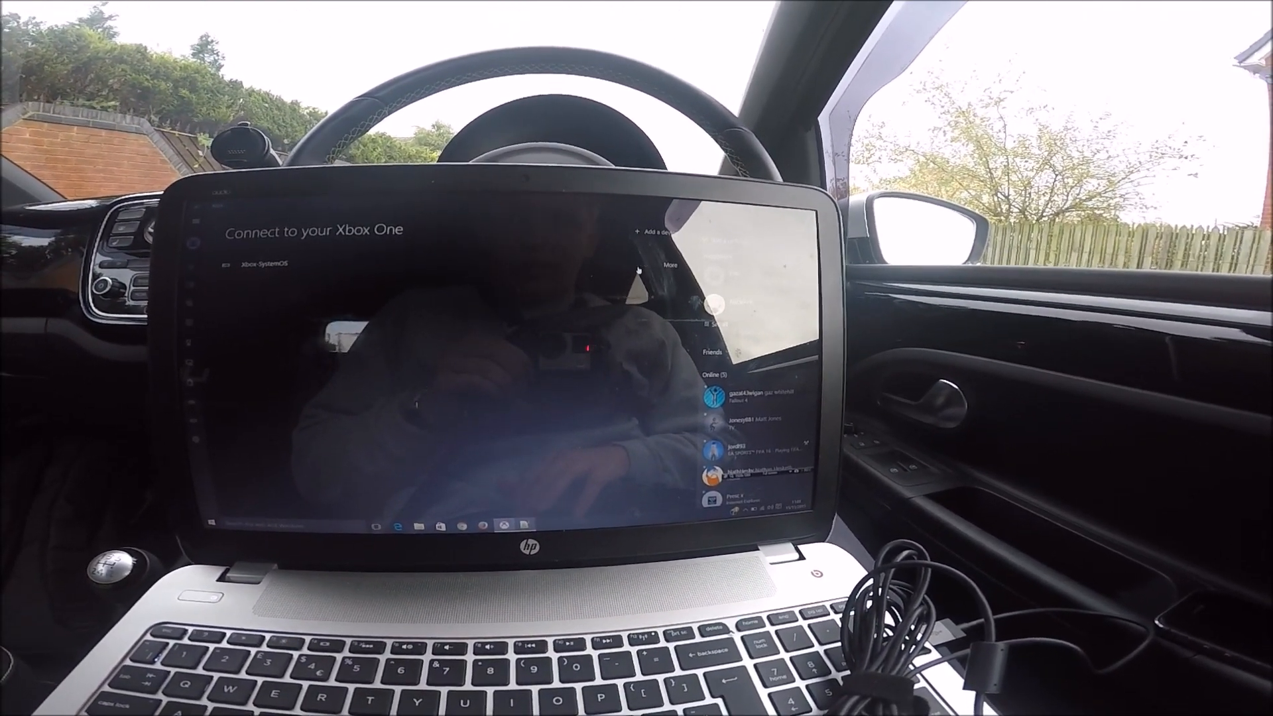